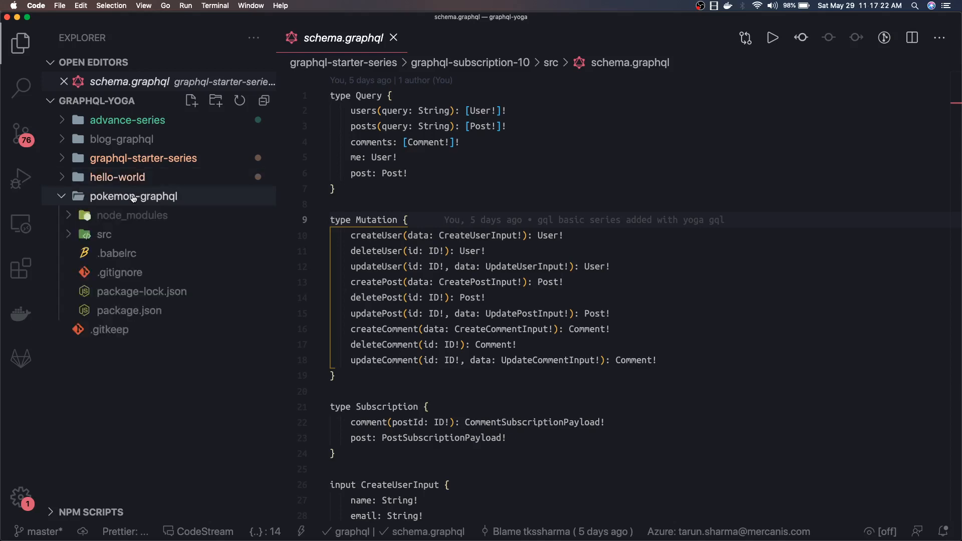
Step: Collapse the pokemon-graphql folder in the Explorer to show only top-level repository folders
left_click(104, 235)
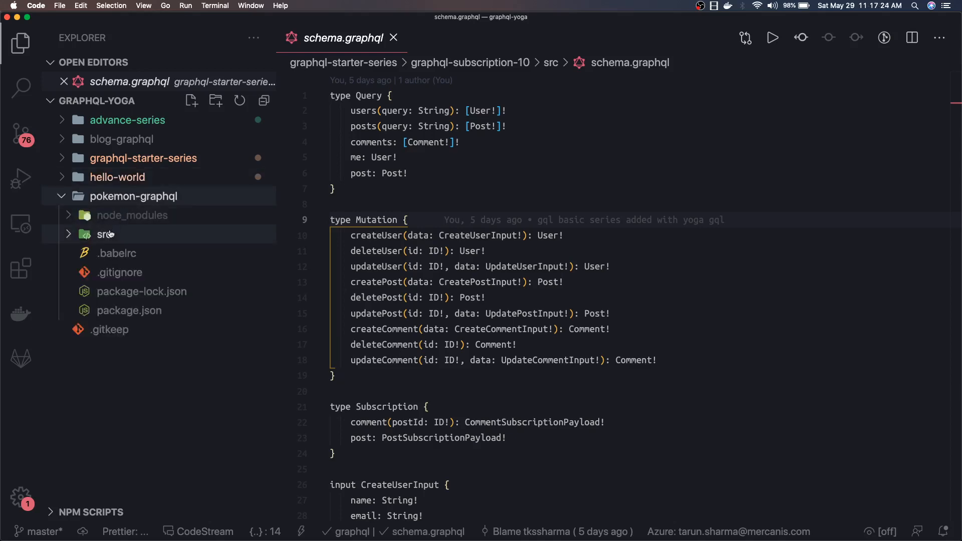
mouse_move(104, 234)
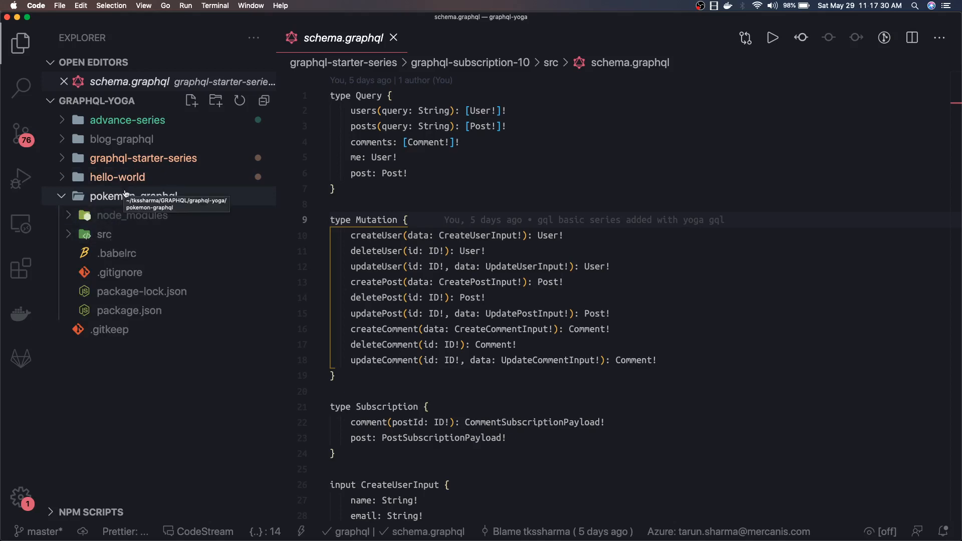
left_click(133, 196)
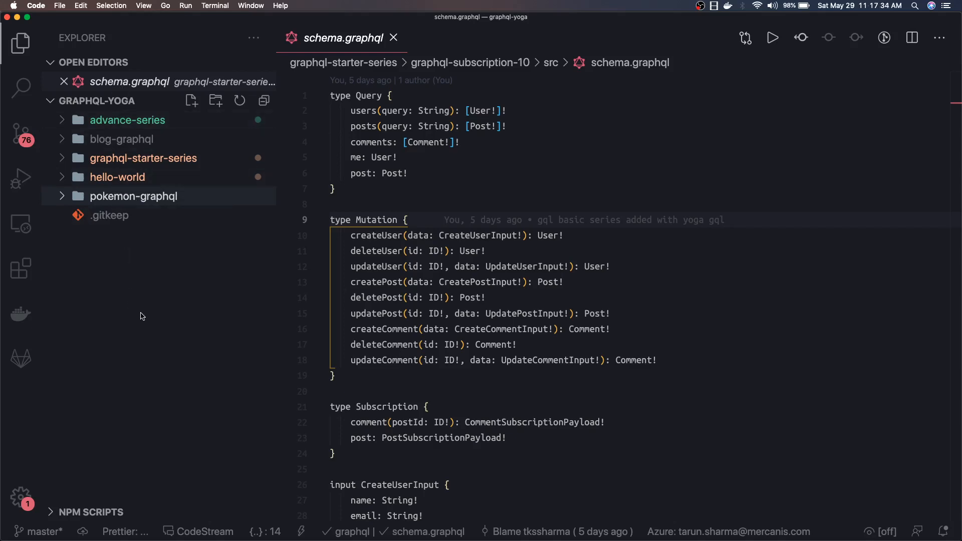
left_click(133, 196)
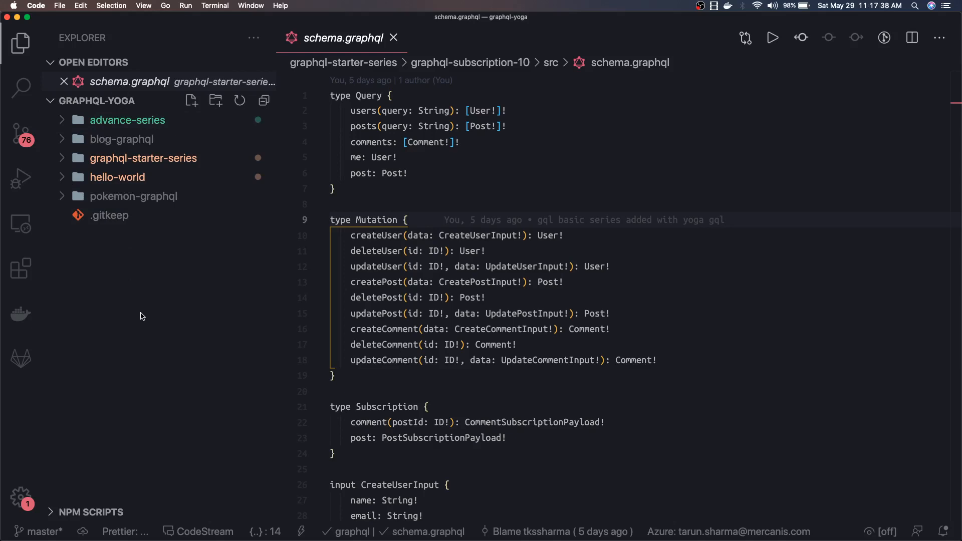
mouse_move(211, 243)
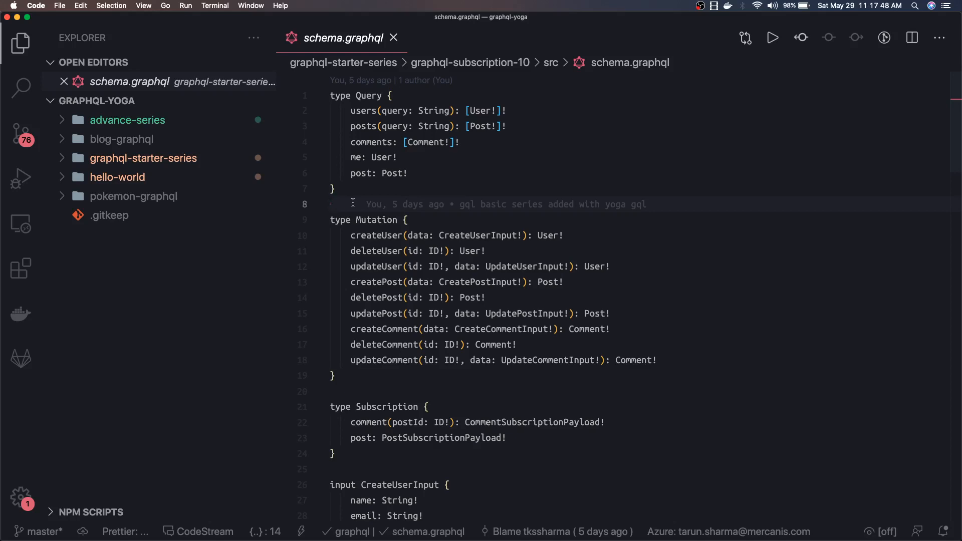
scroll("down", 3)
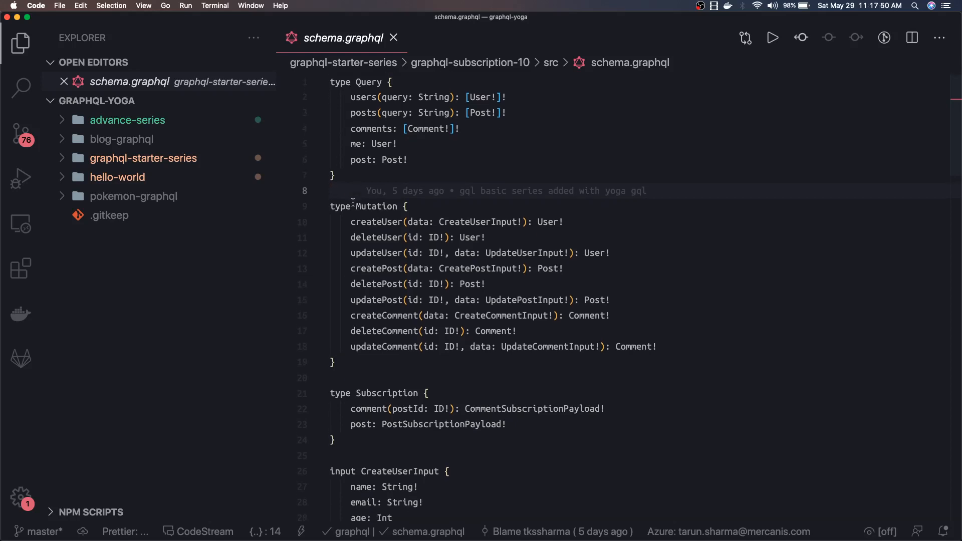
scroll("down", 3)
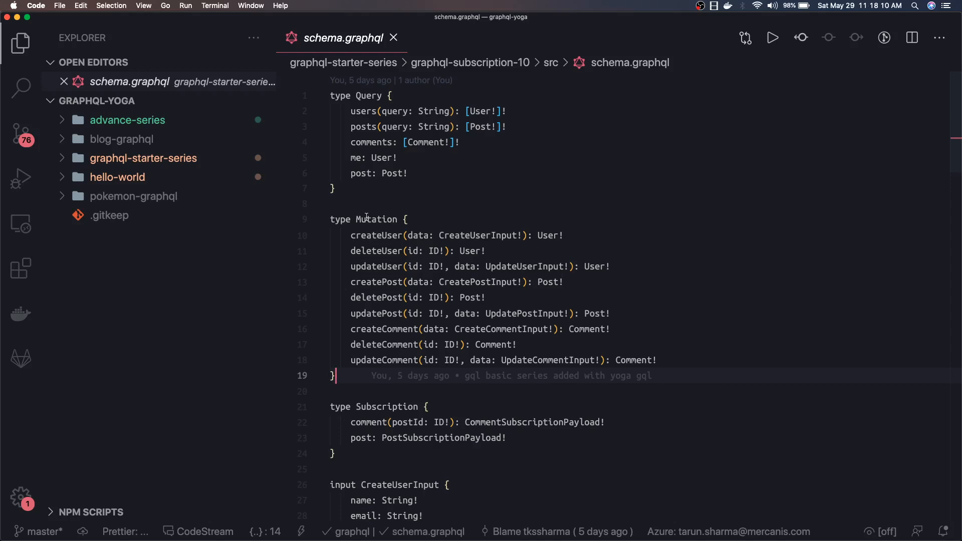
mouse_move(365, 162)
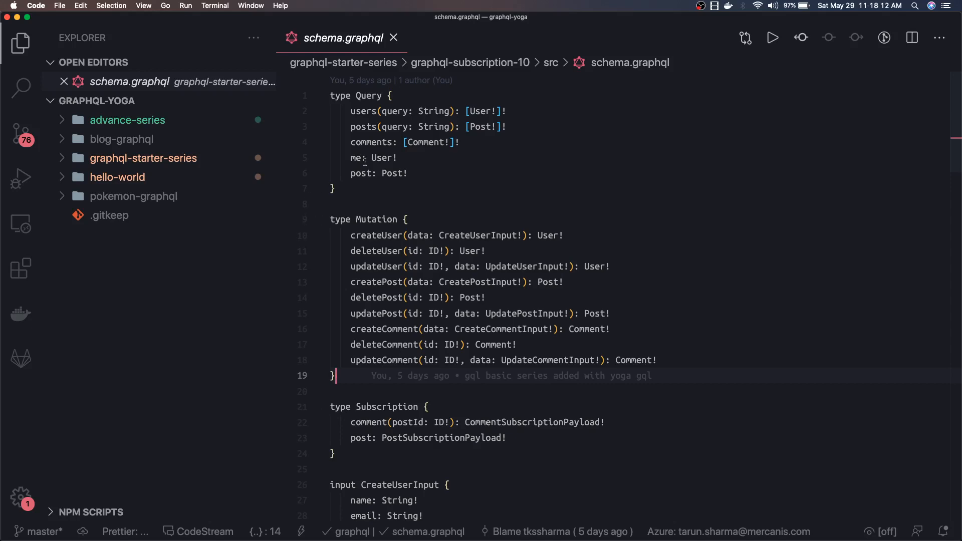